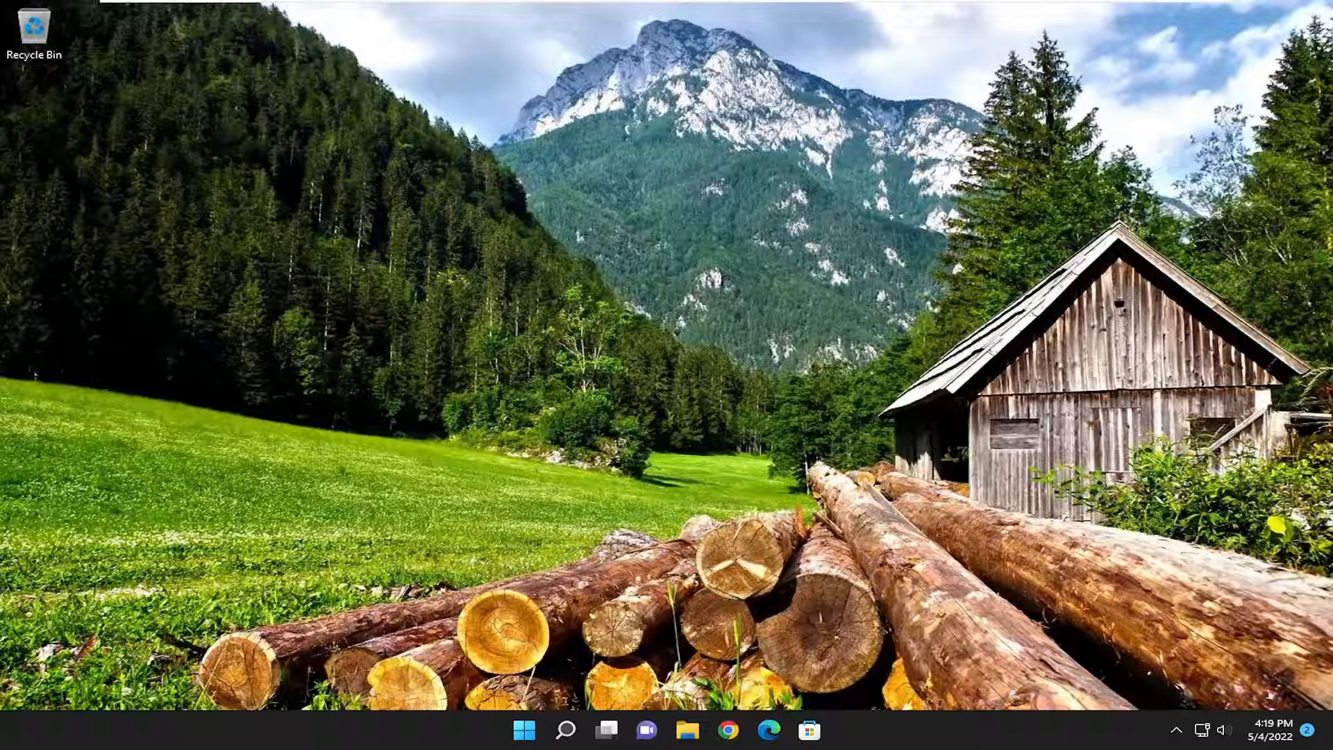
- Search Windows for "settings" from the taskbar search panel
click(565, 729)
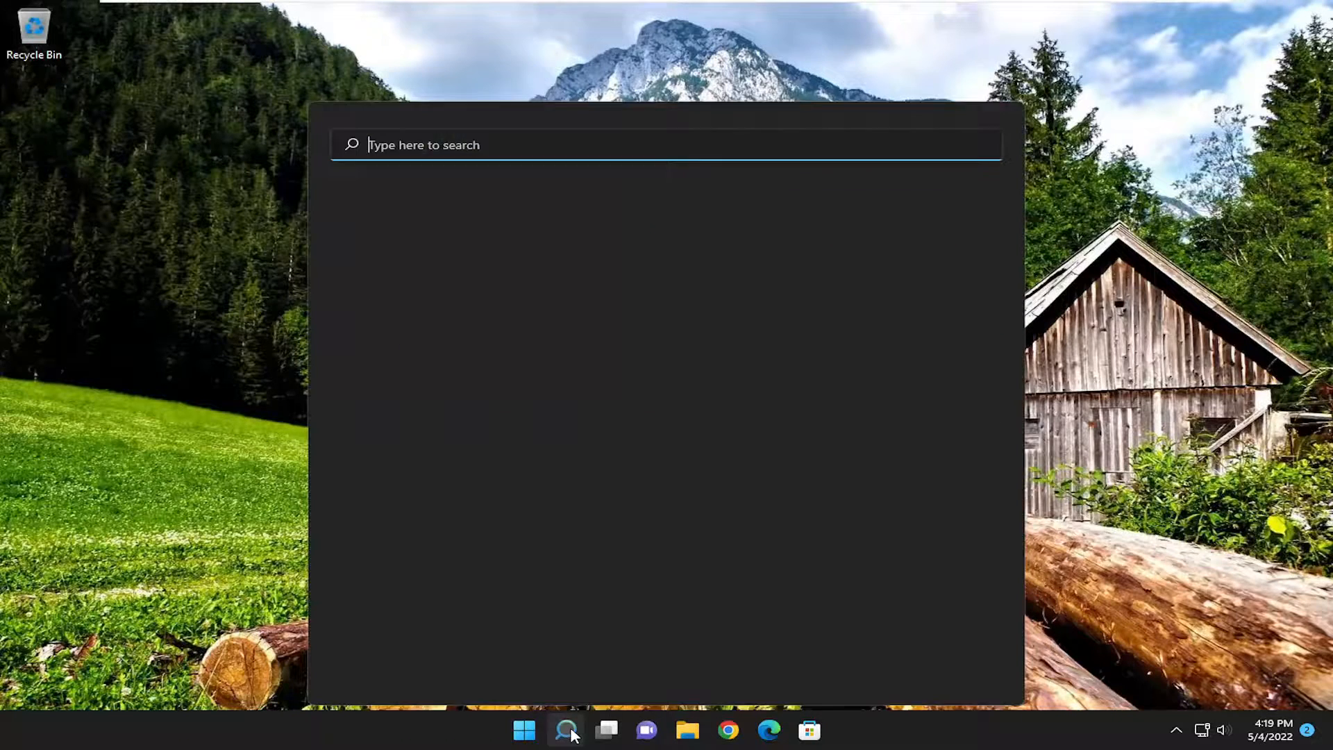
text(settings)
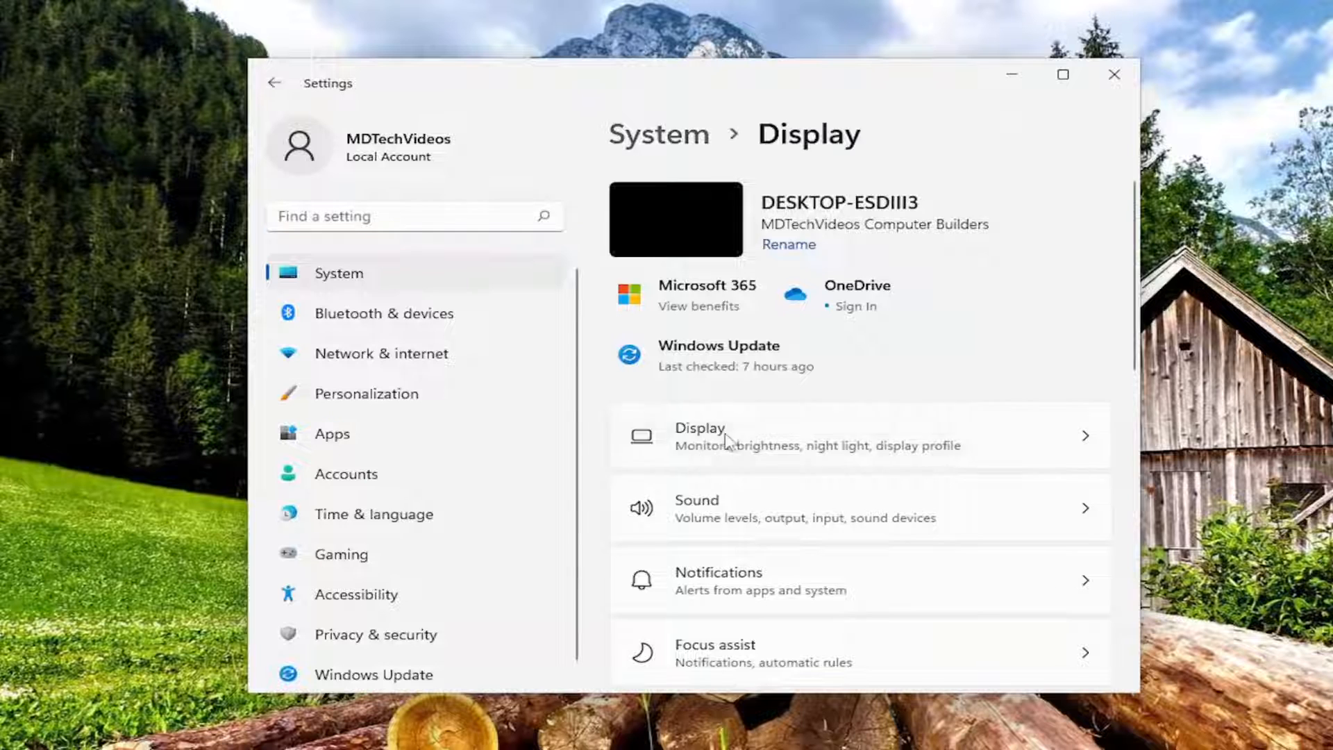
- Review the Display resolution options under Scale & layout, keeping 1440 × 900
scroll(down, 3)
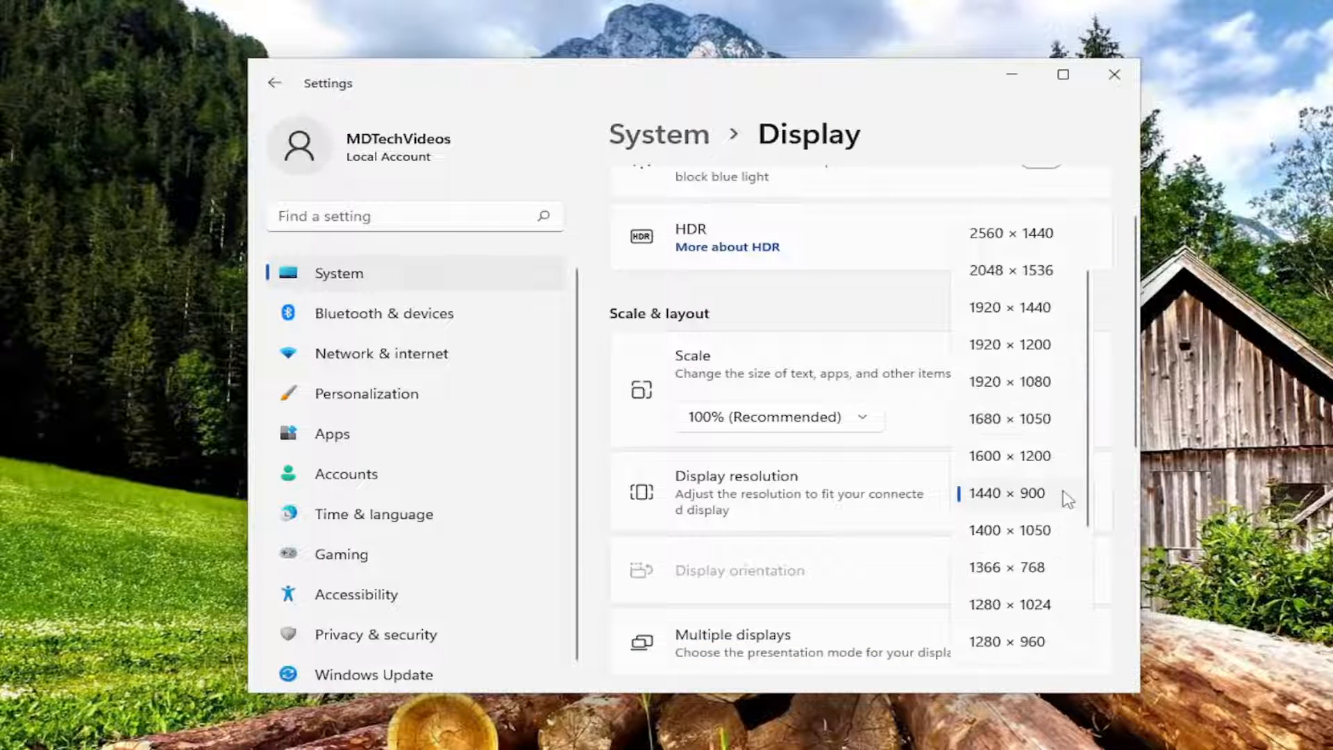
scroll(up, 3)
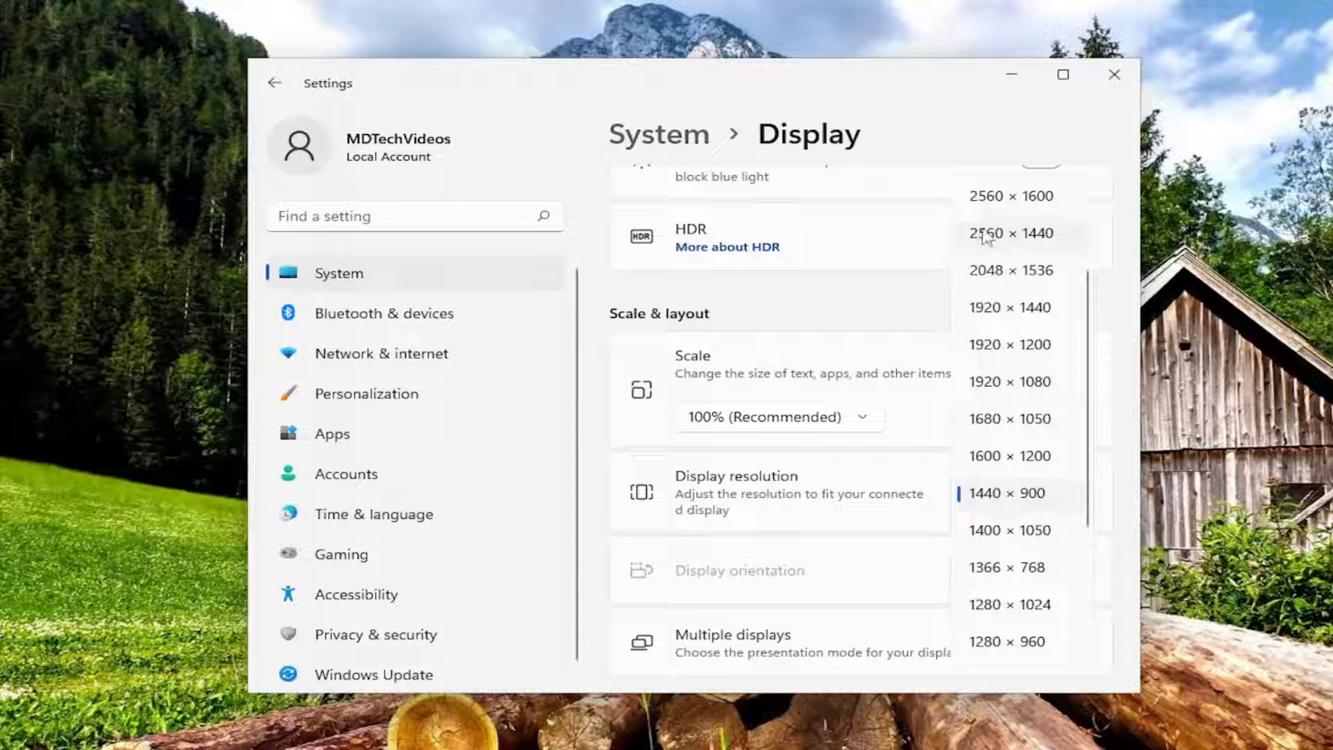
mouse_move(1011, 423)
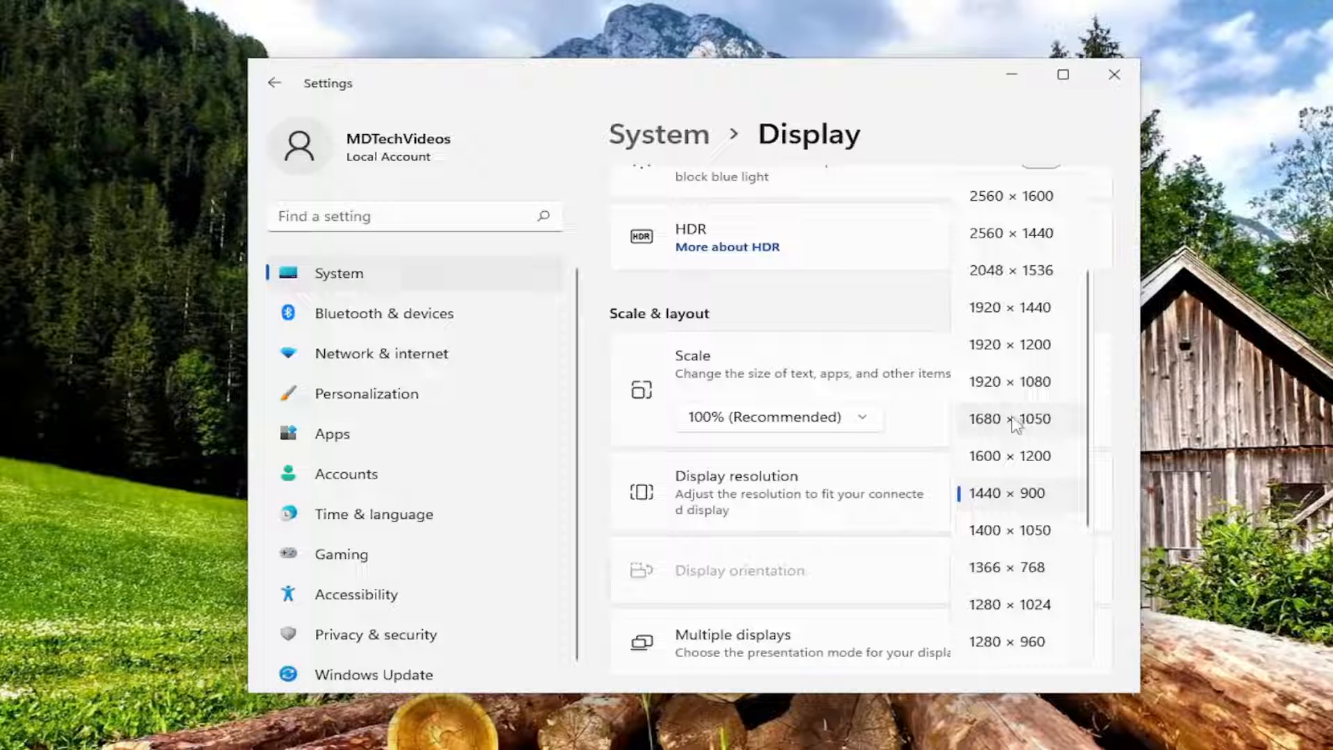
click(1007, 492)
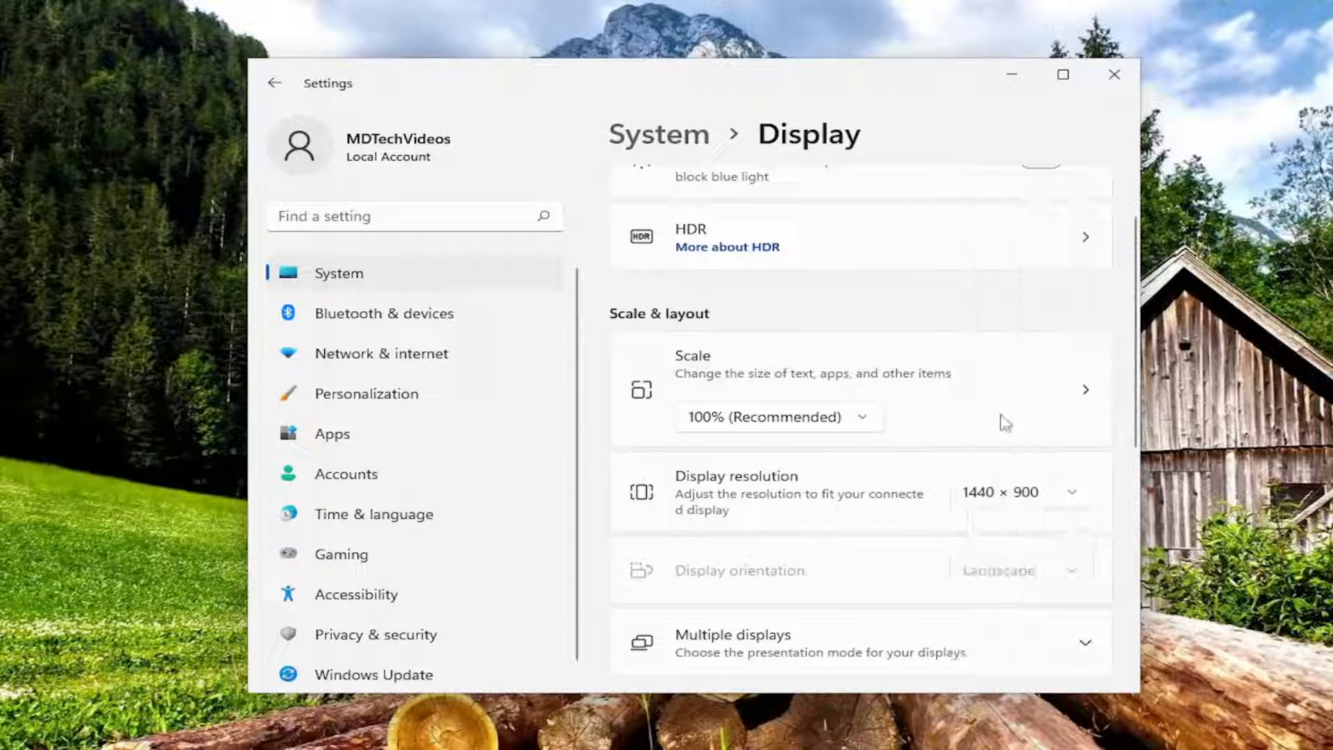